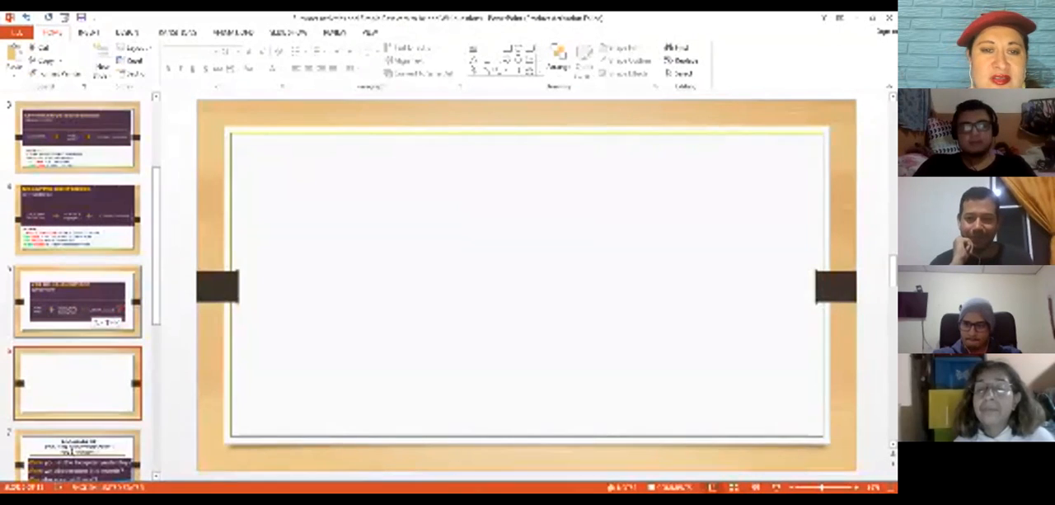
- Select the purple-banner slide thumbnail just before the blank framed slide
{"action": "left_click", "coordinate": [74, 301]}
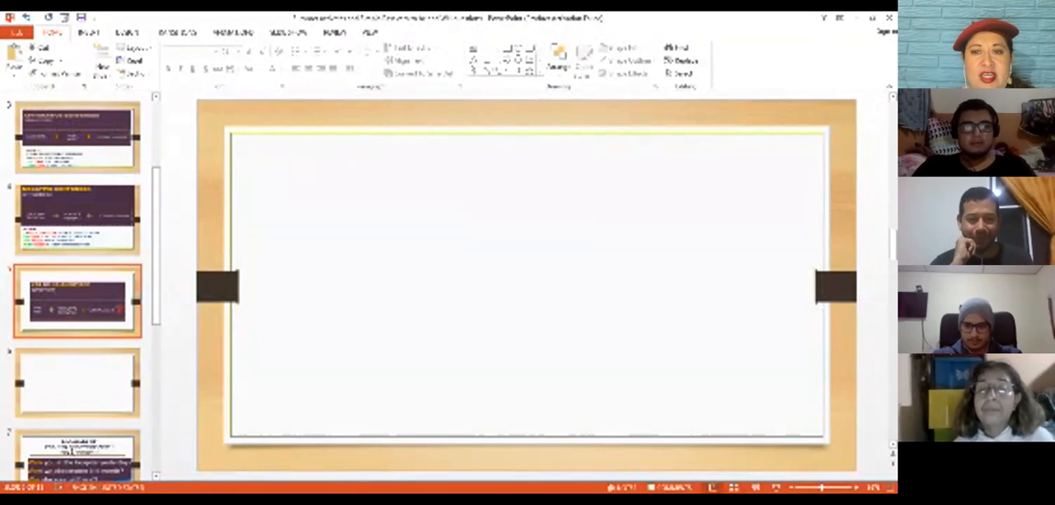